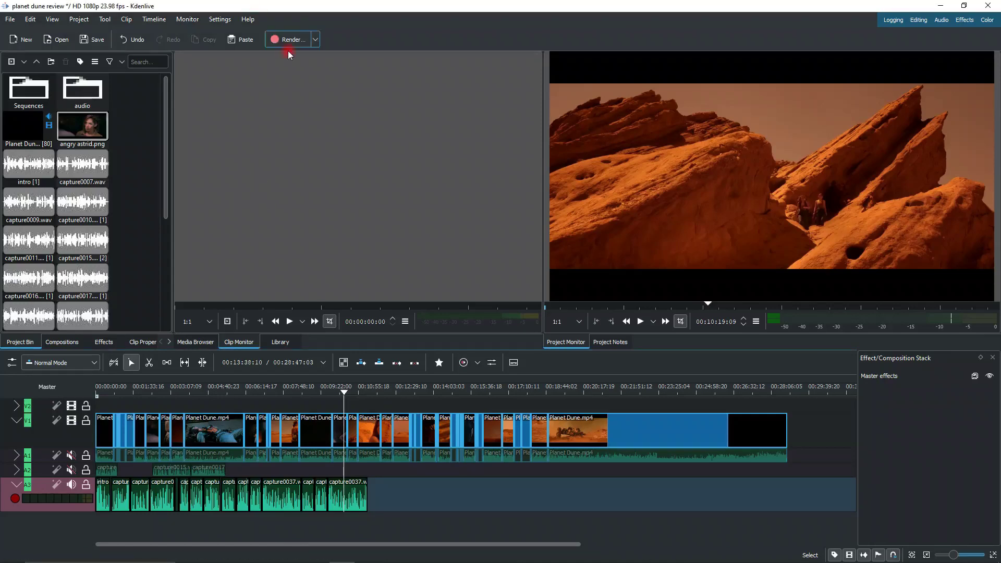
{"action": "mouse_move", "coordinate": [347, 341]}
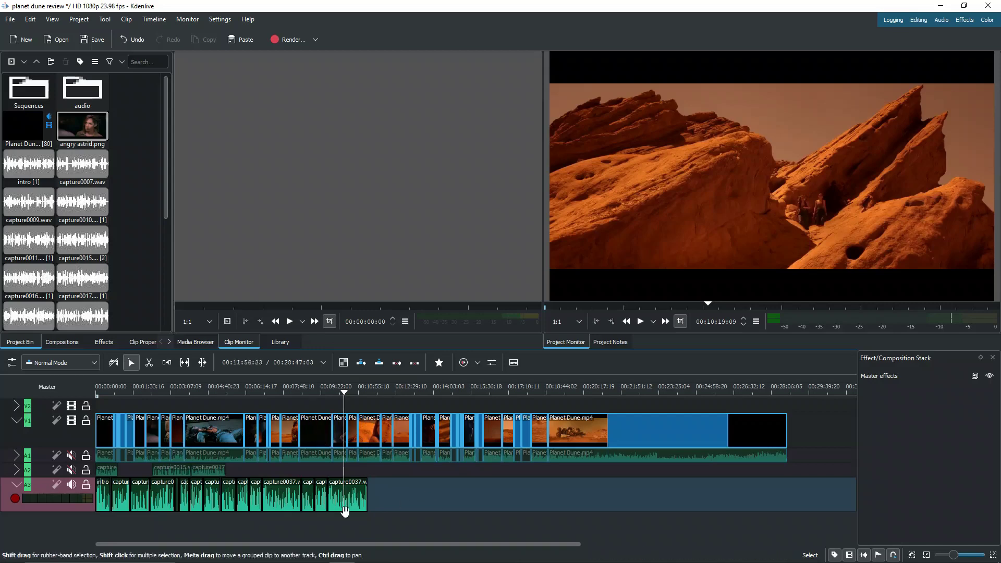
Select the last capture0037.wav voice-over clip on the audio track.
{"action": "left_click", "coordinate": [348, 495]}
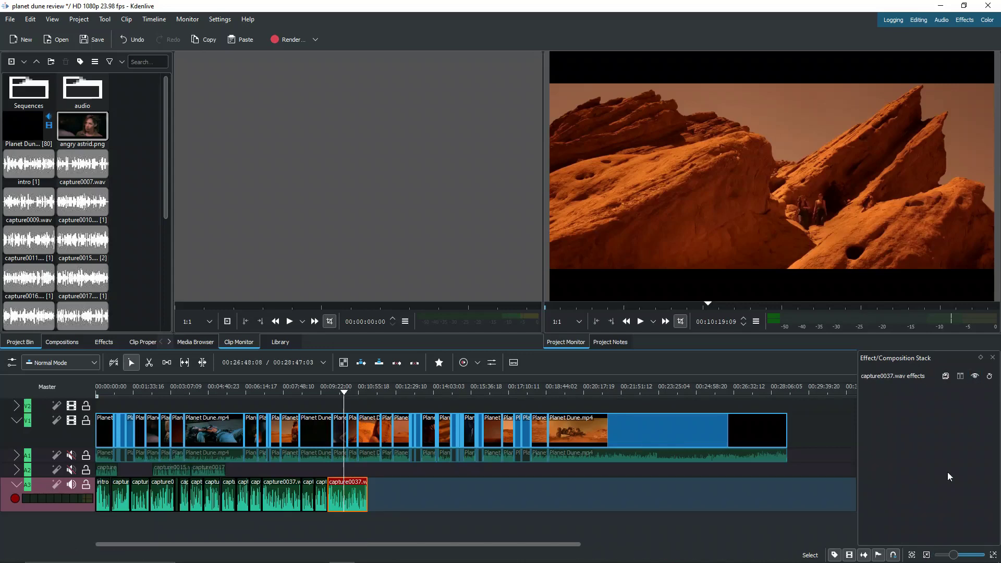
Search effects for 'vol' and drop Volume (keyframable) onto the last capture0037.wav clip.
{"action": "left_click", "coordinate": [103, 342]}
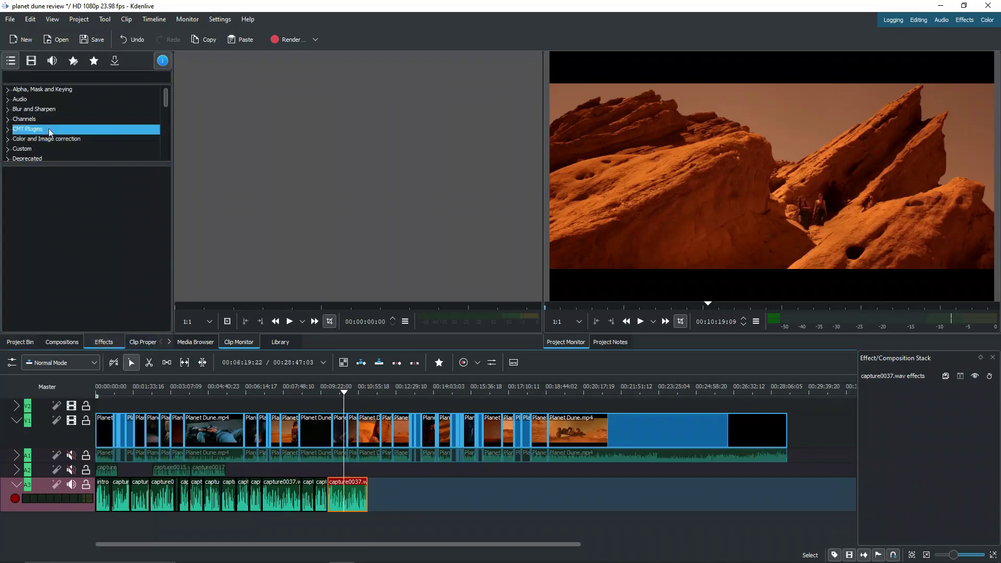
{"action": "type", "text": "vol"}
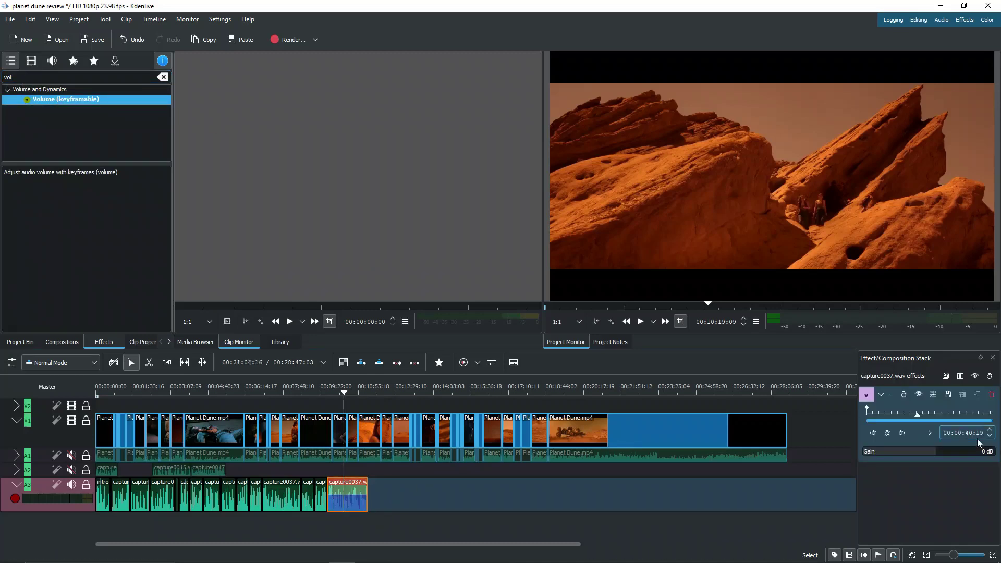
{"action": "left_click_drag", "start_coordinate": [919, 452], "coordinate": [907, 451]}
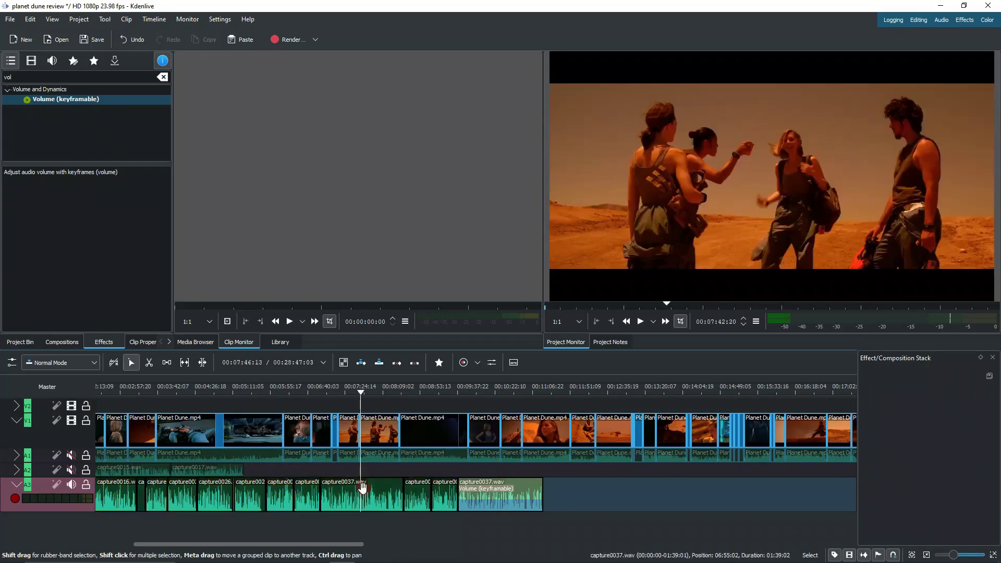
{"action": "right_click", "coordinate": [361, 489]}
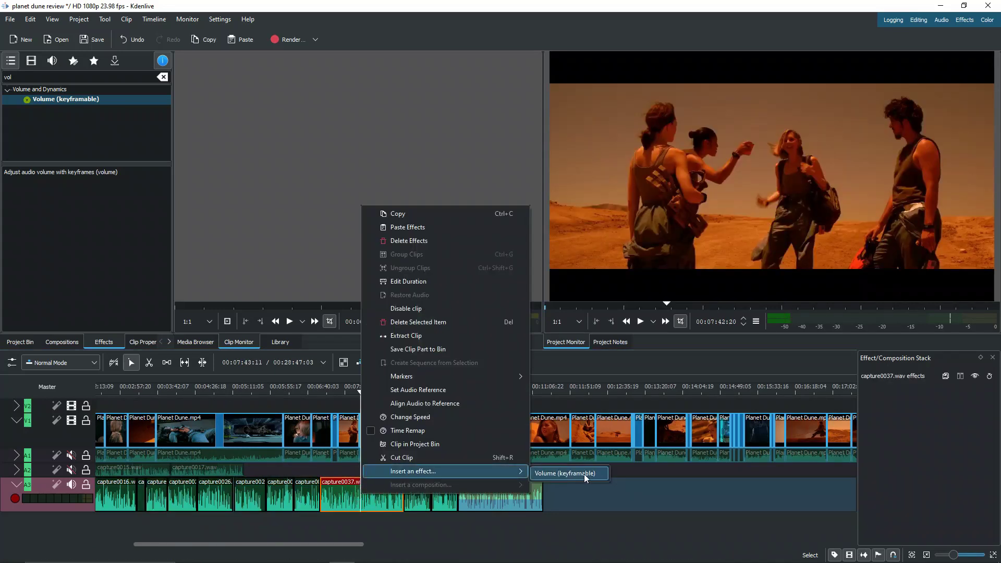
{"action": "left_click", "coordinate": [567, 473]}
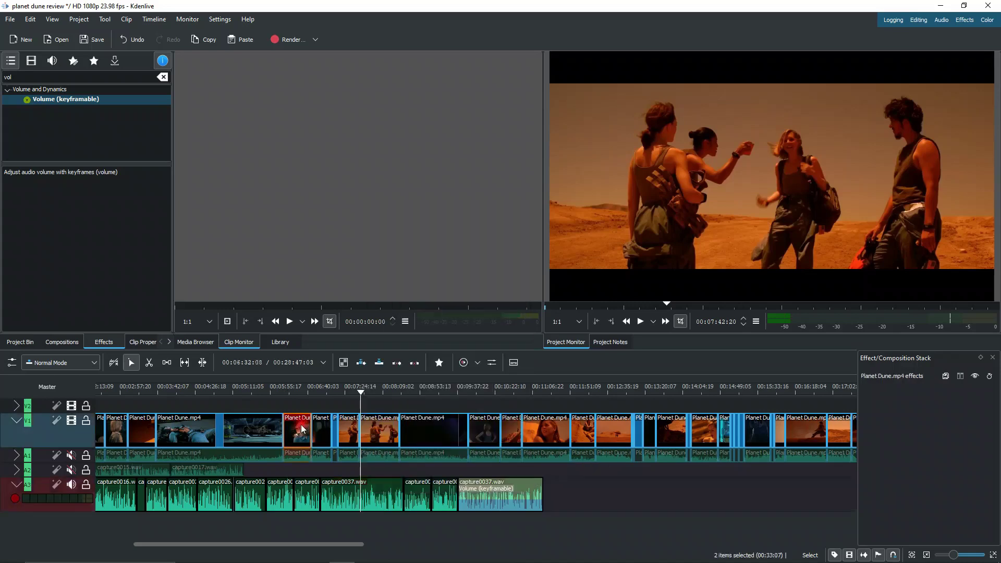
{"action": "right_click", "coordinate": [301, 430]}
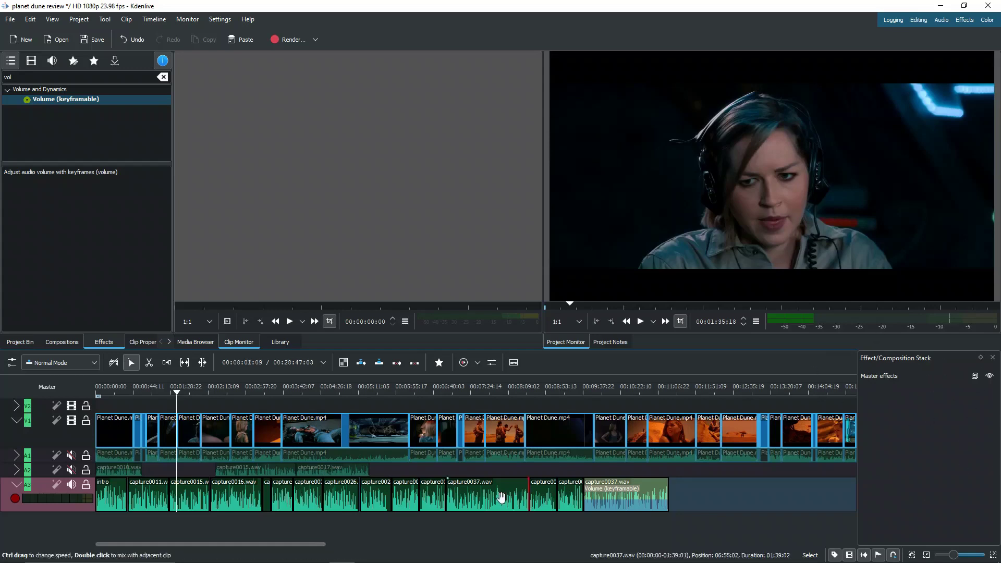
Add Volume (keyframable) to the master effect stack, starting at 0 dB gain.
{"action": "left_click", "coordinate": [487, 495]}
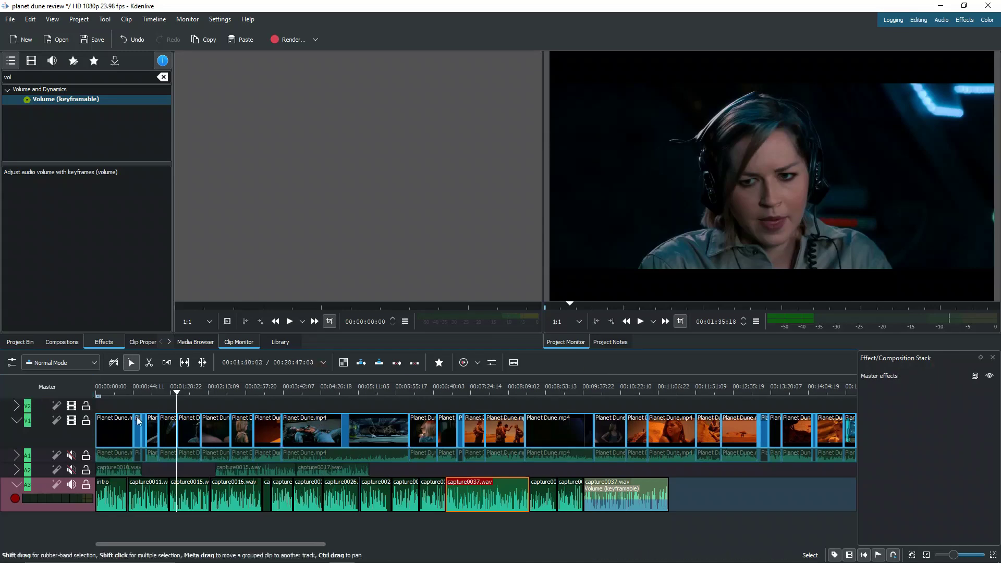
{"action": "left_click", "coordinate": [64, 99]}
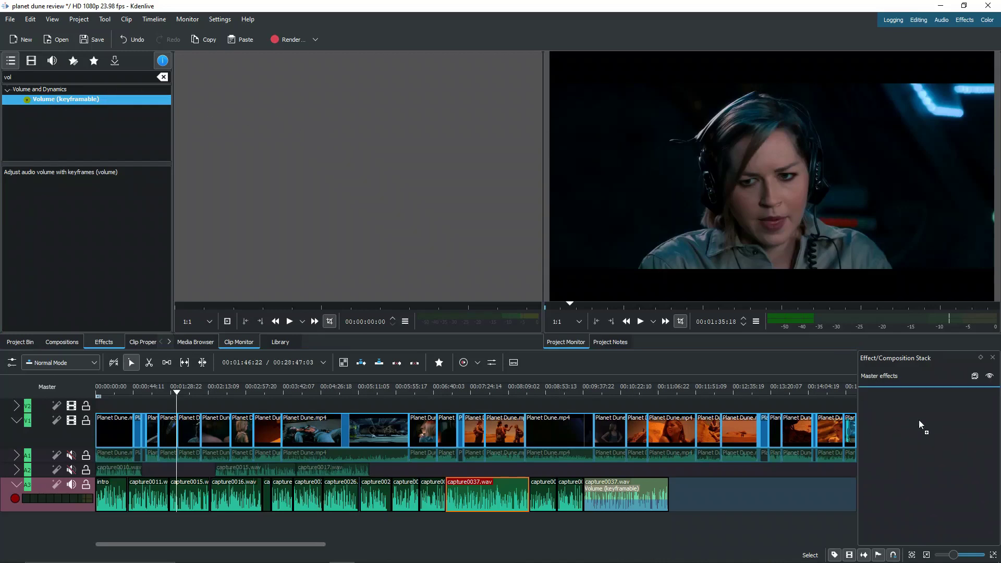
{"action": "left_click", "coordinate": [402, 486]}
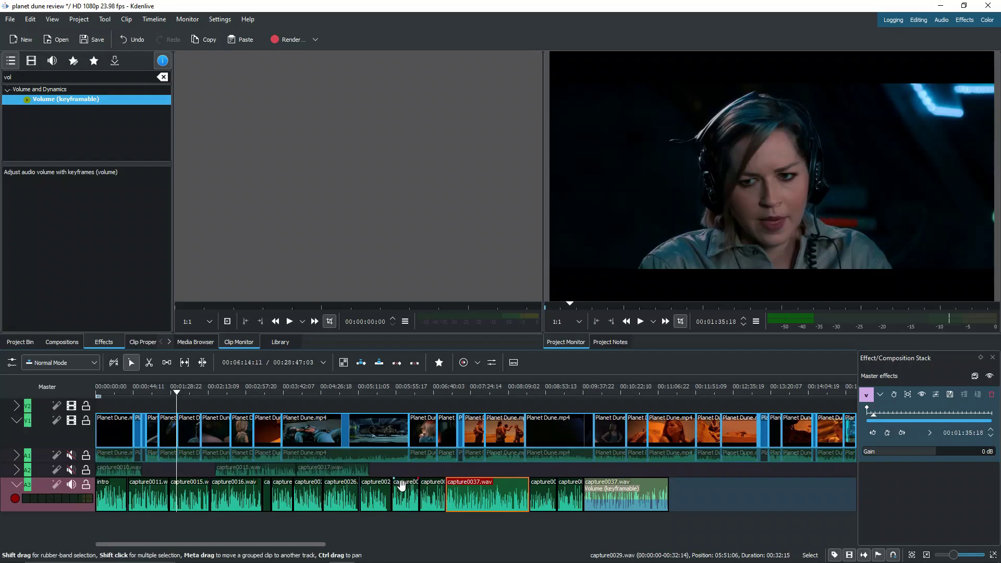
Select a short capture clip, drop master gain to minimum, and move the playhead later.
{"action": "left_click", "coordinate": [432, 495]}
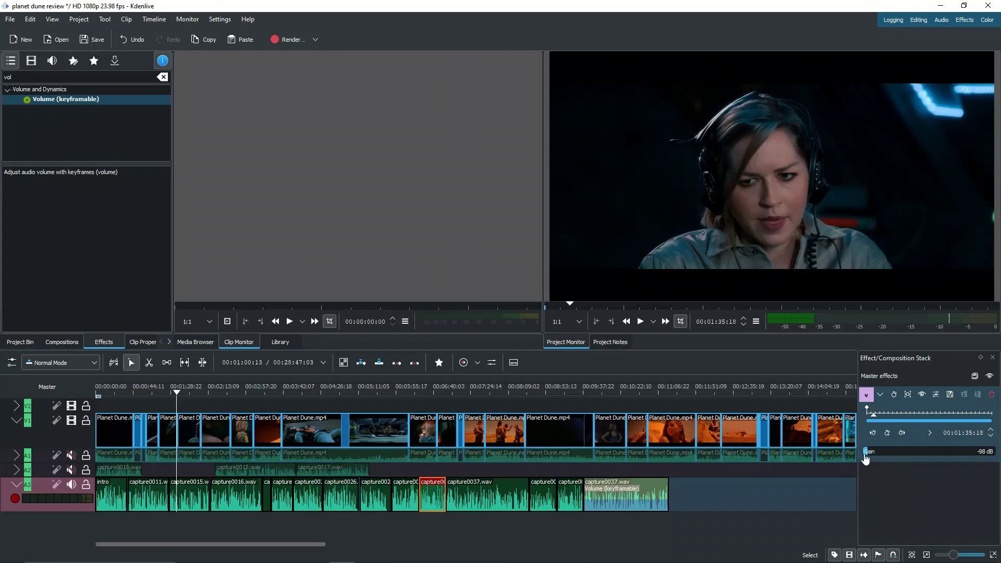
{"action": "left_click", "coordinate": [413, 386]}
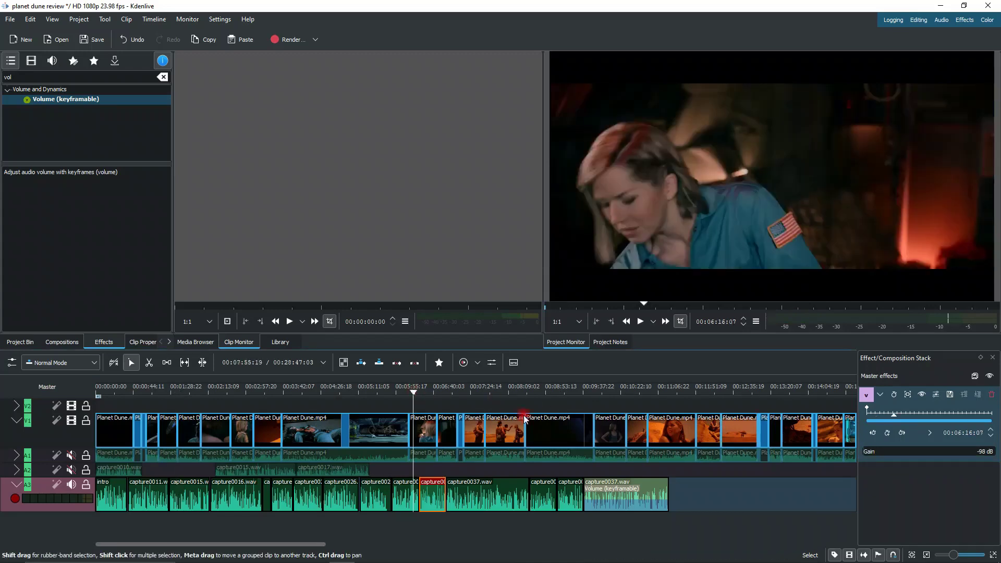
{"action": "left_click", "coordinate": [639, 321]}
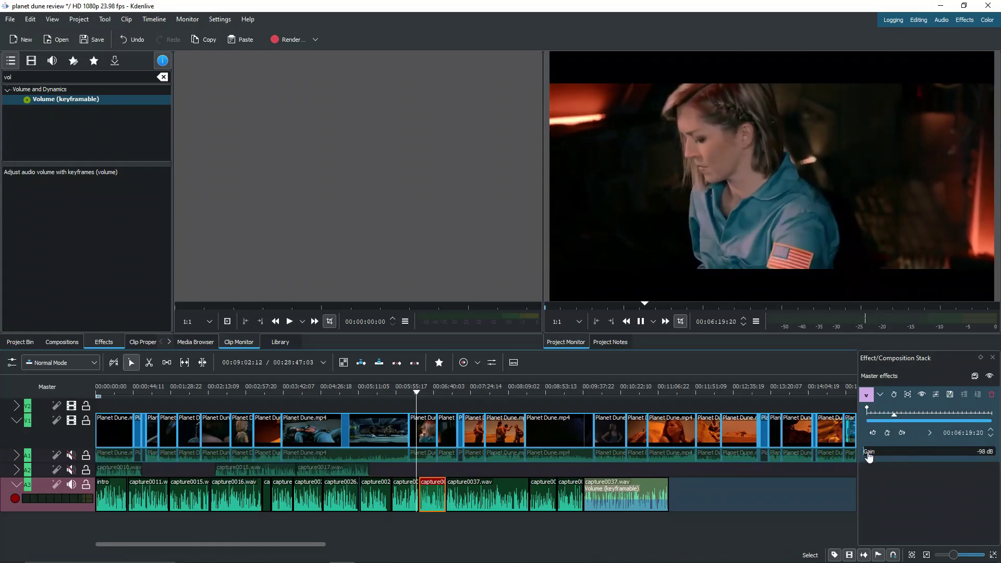
Drag the master Volume gain up through -5 and 17 dB to 19 dB.
{"action": "left_click_drag", "start_coordinate": [869, 451], "coordinate": [926, 451]}
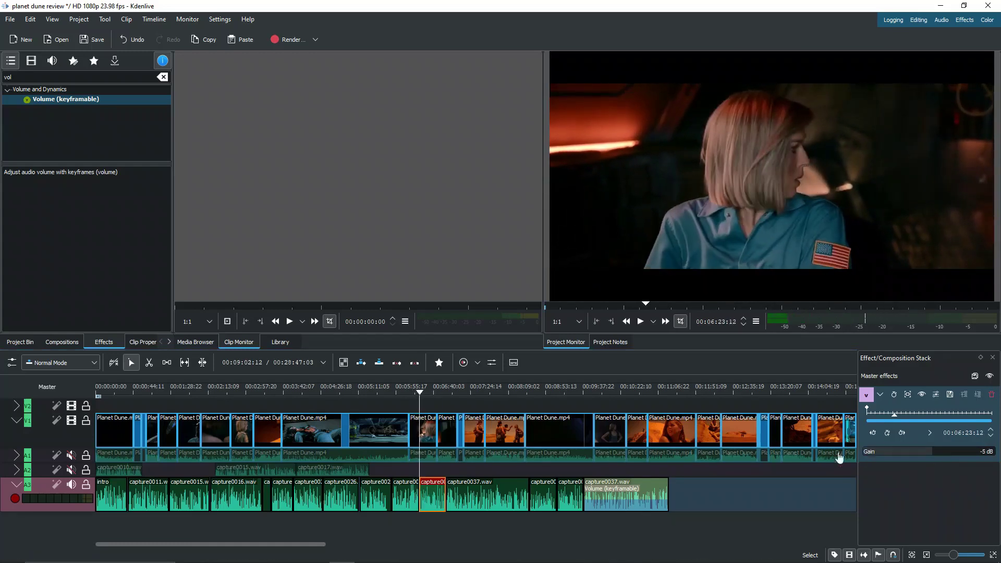
{"action": "left_click_drag", "start_coordinate": [840, 452], "coordinate": [952, 451]}
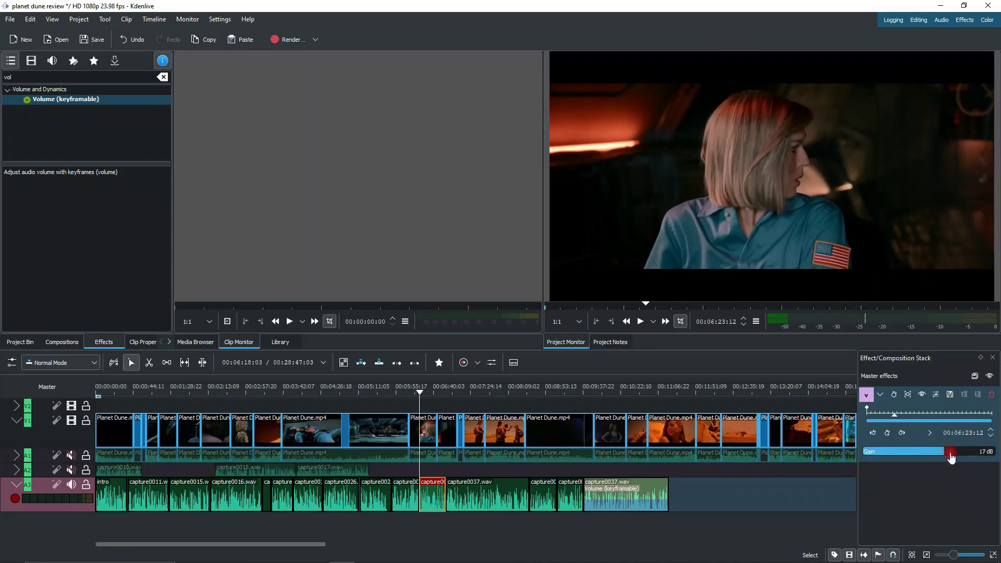
{"action": "left_click_drag", "start_coordinate": [946, 455], "coordinate": [955, 452]}
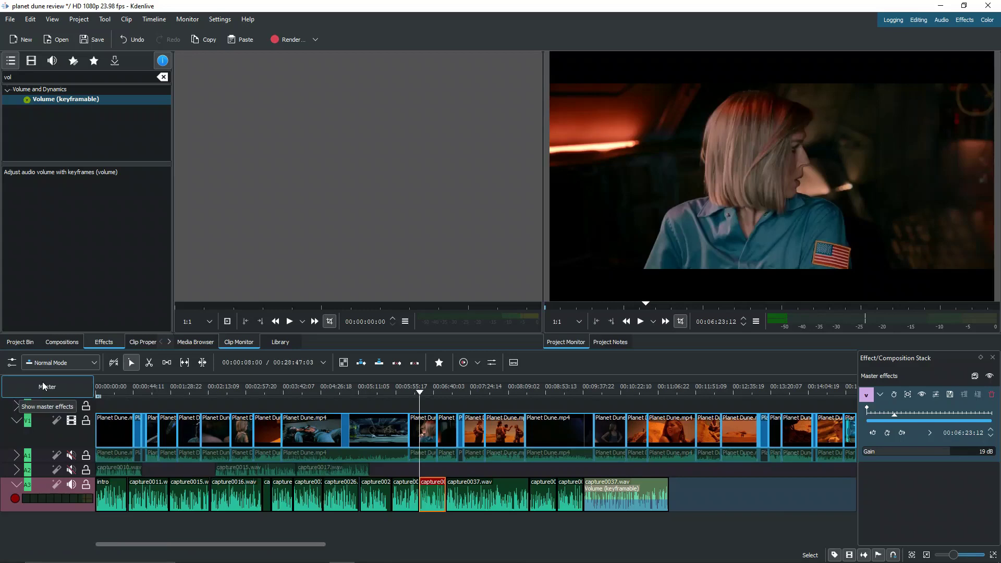
{"action": "mouse_move", "coordinate": [57, 388]}
{"action": "type", "text": "colo"}
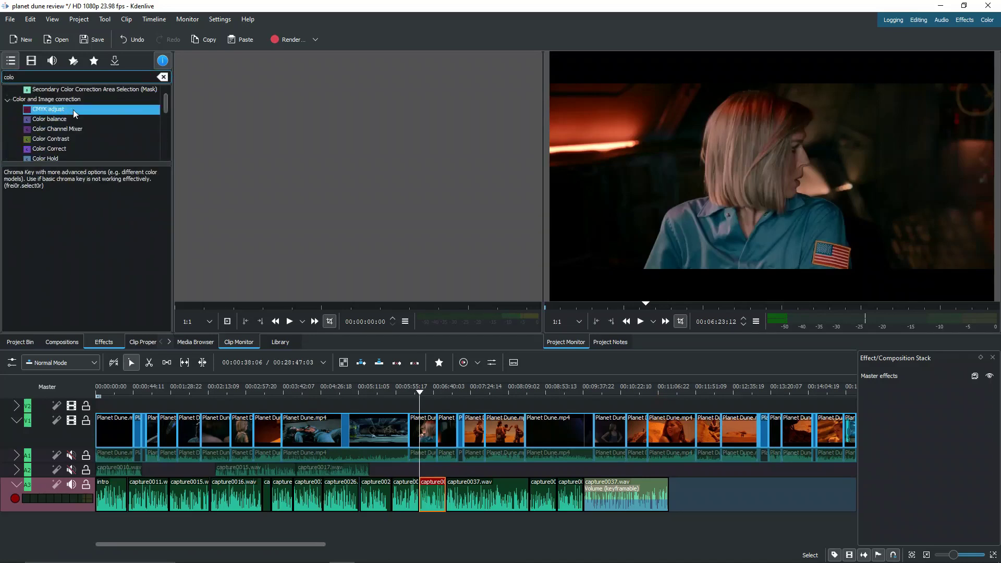
Add Color balance as a master effect with shadows at -1.00 and red midtones at 0.98.
{"action": "left_click", "coordinate": [49, 120]}
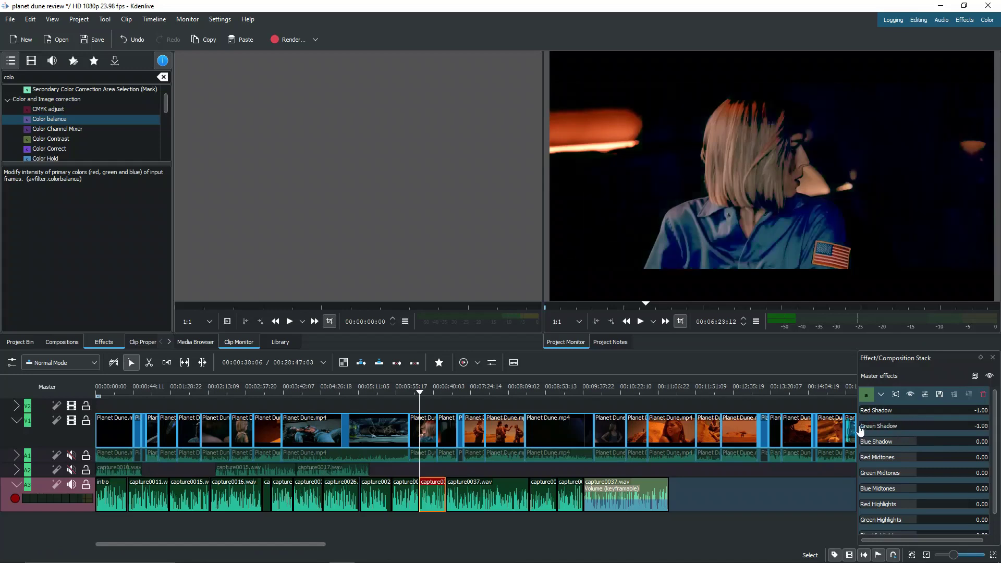
{"action": "left_click_drag", "start_coordinate": [926, 458], "coordinate": [948, 458]}
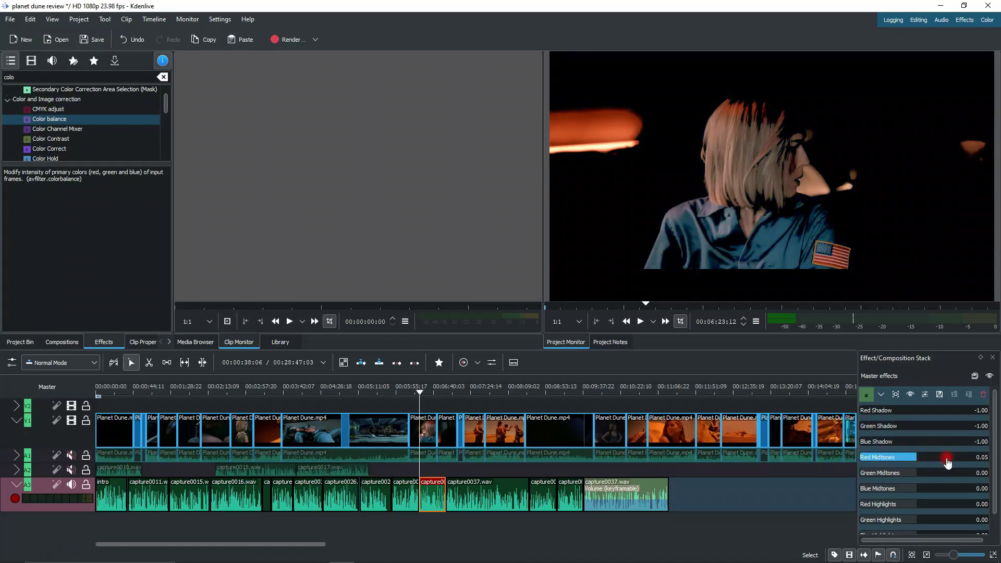
{"action": "left_click_drag", "start_coordinate": [948, 457], "coordinate": [971, 458]}
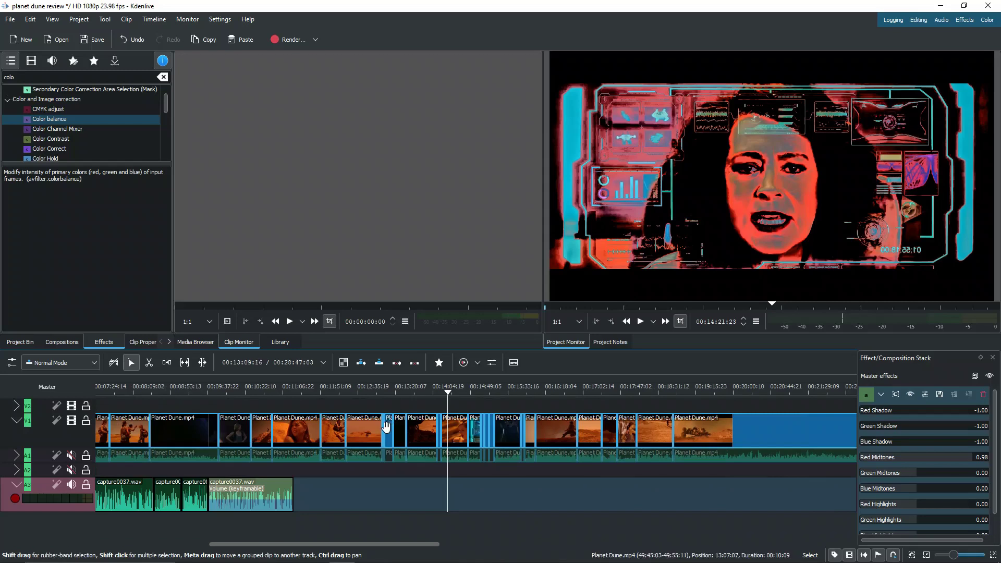
{"action": "mouse_move", "coordinate": [413, 435]}
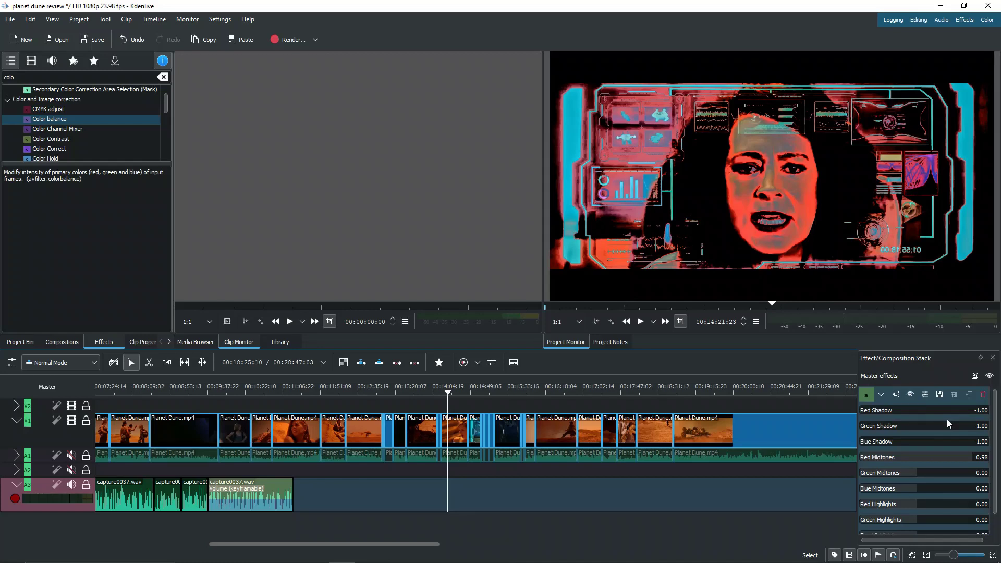
{"action": "mouse_move", "coordinate": [757, 513]}
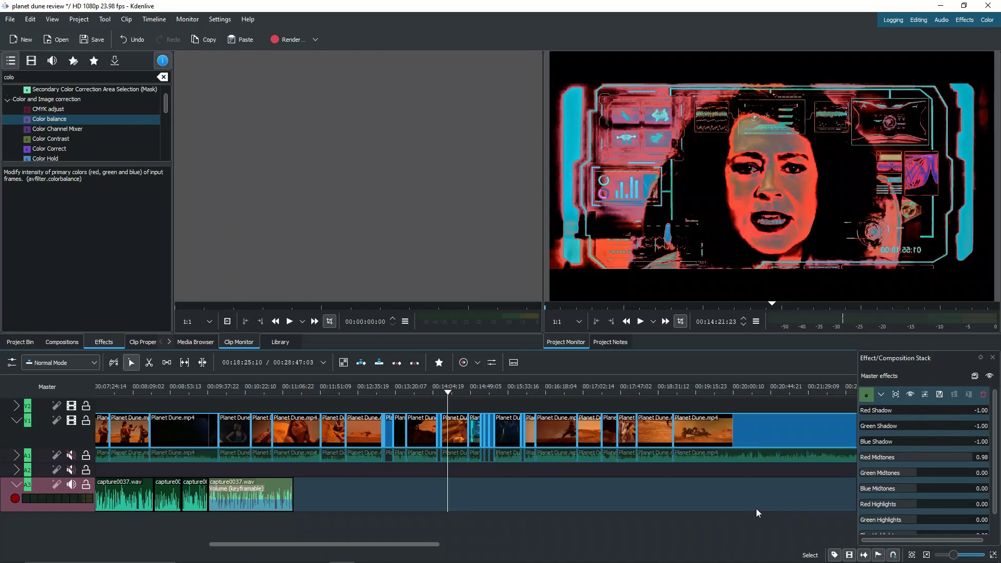